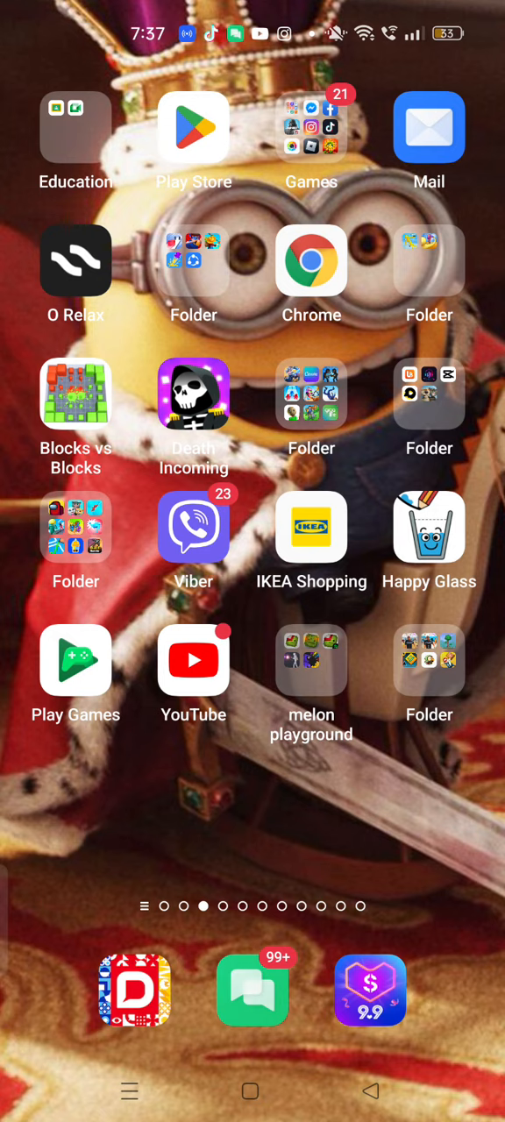
# - Open the 'melon playground' home-screen folder holding five ragdoll sandbox apps
pyautogui.click(311, 659)
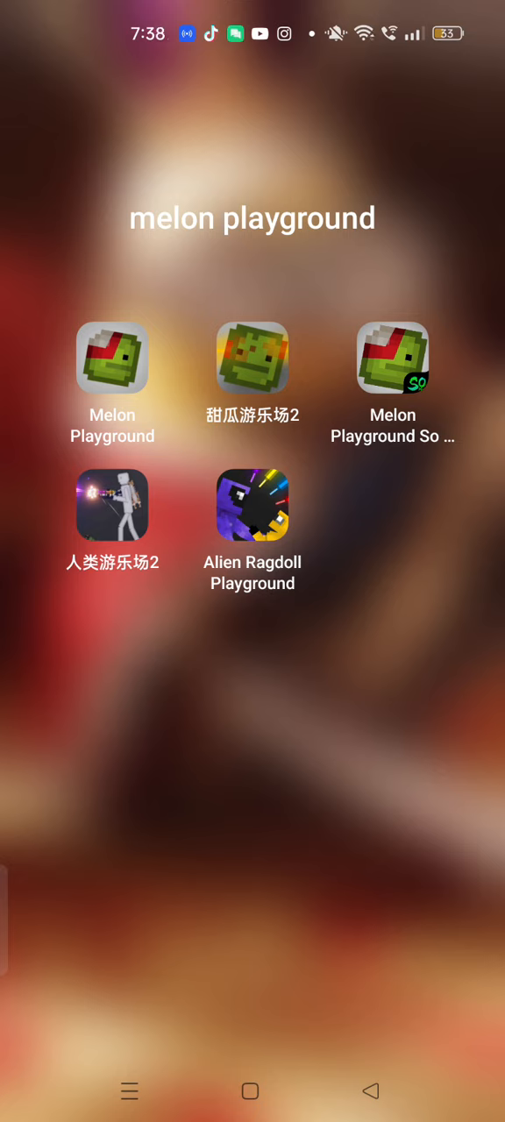
# - Launch Melon Playground with the orange pumpkin ragdoll spawned and the six Living characters listed
pyautogui.click(112, 357)
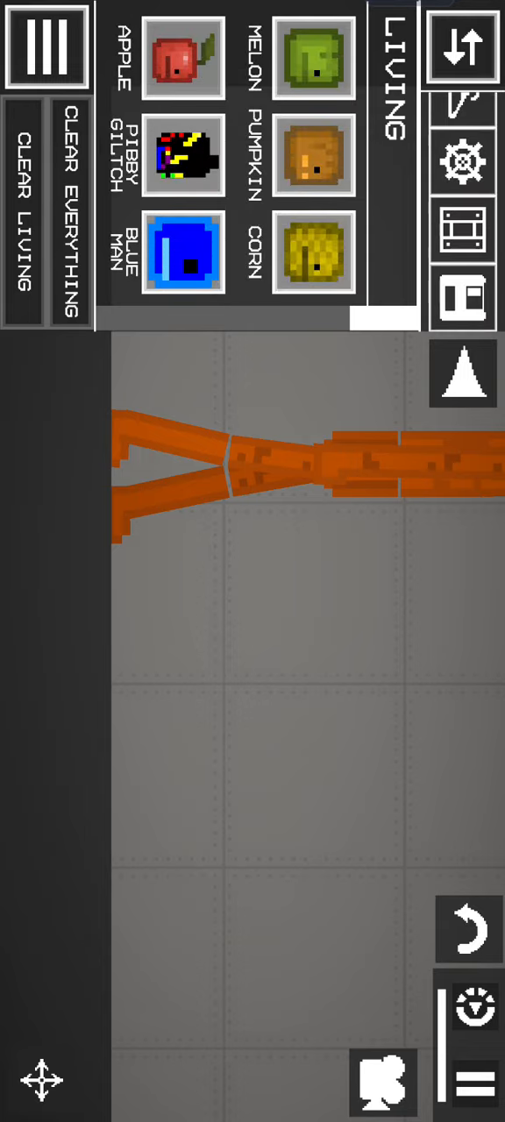
# - Switch the spawn menu to Other, showing crate, barrel, pumpkin, corn, apple and melon
pyautogui.click(390, 61)
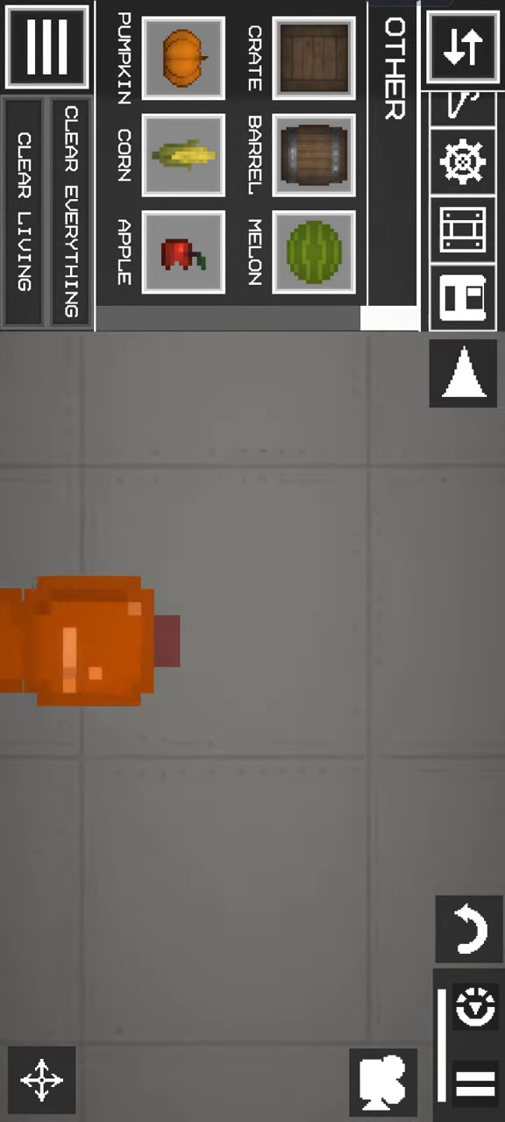
# - Browse from Living to the alphabet-letter category and delete the spawned purple letter J
pyautogui.click(391, 87)
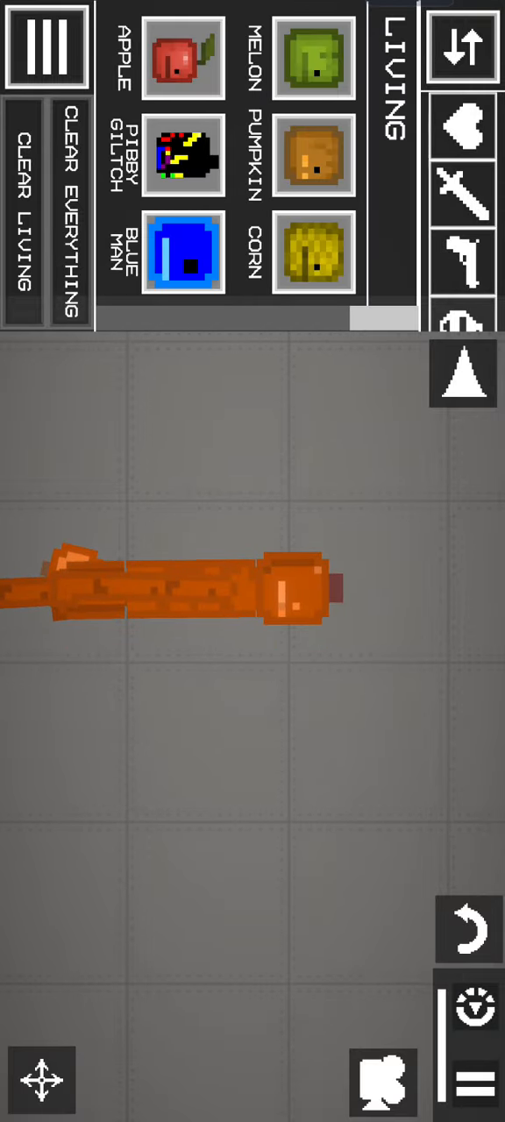
pyautogui.click(388, 61)
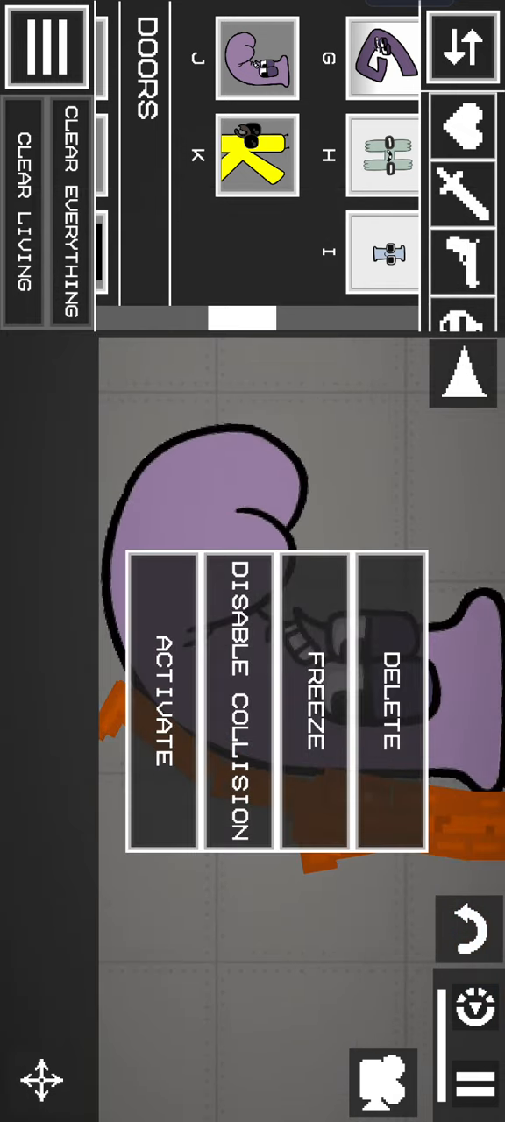
pyautogui.click(387, 701)
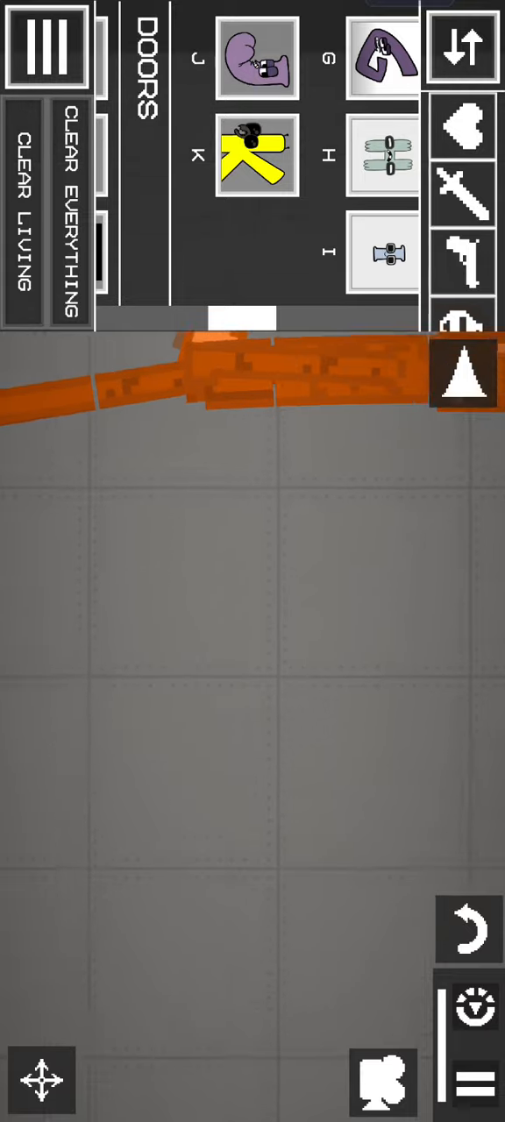